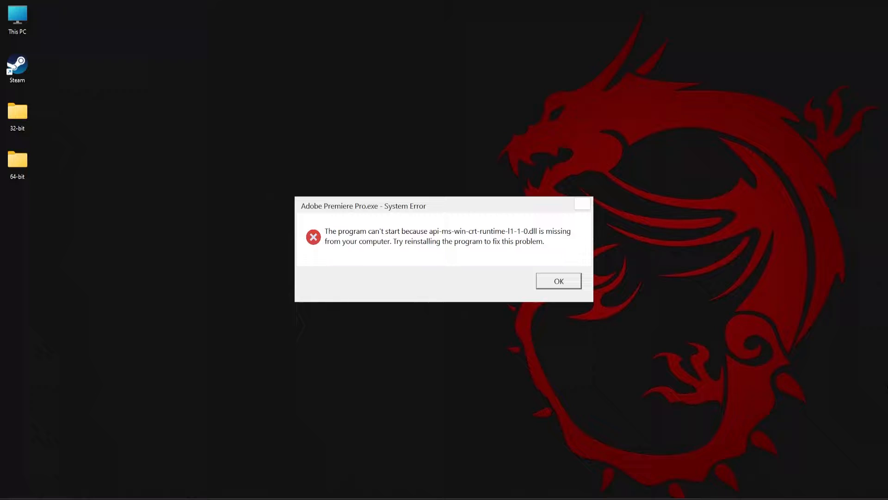
- Dismiss the Premiere Pro error about the missing api-ms-win-crt-runtime-l1-1-0.dll
click(558, 281)
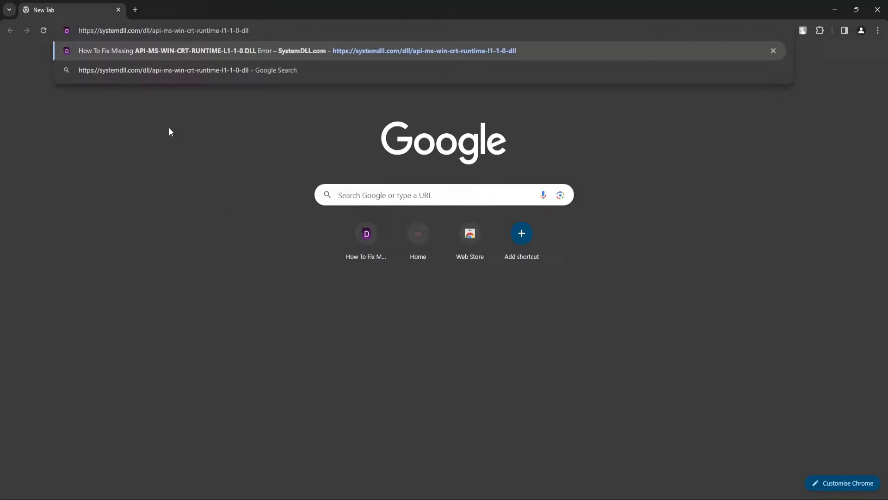
- Load SystemDLL.com and save the 64-bit and 32-bit DLL zips into their desktop folders
key(Enter)
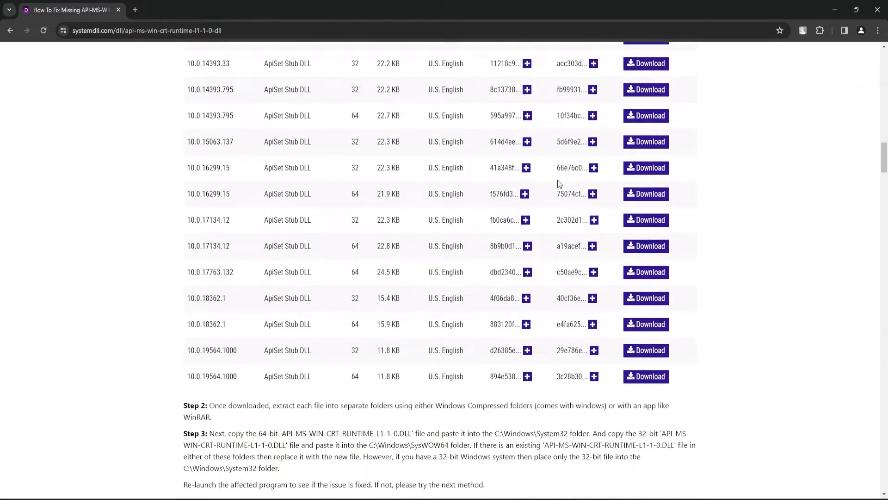
mouse_move(874, 280)
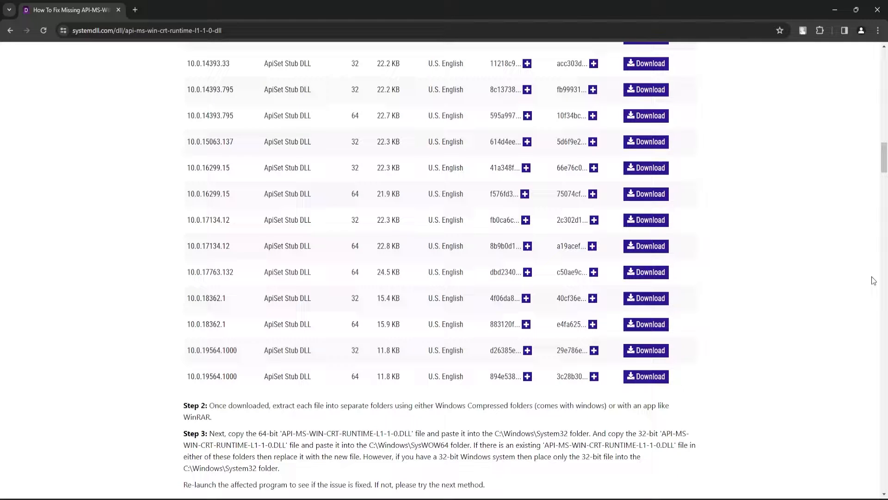
mouse_move(857, 285)
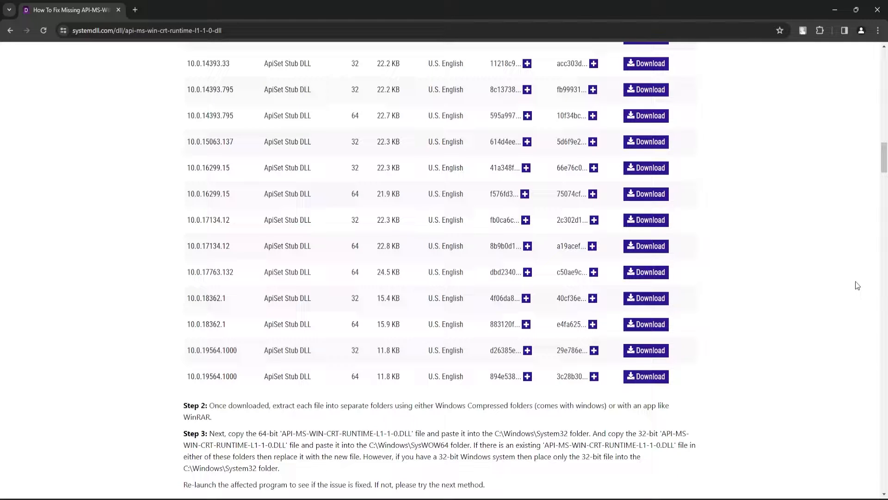
click(645, 376)
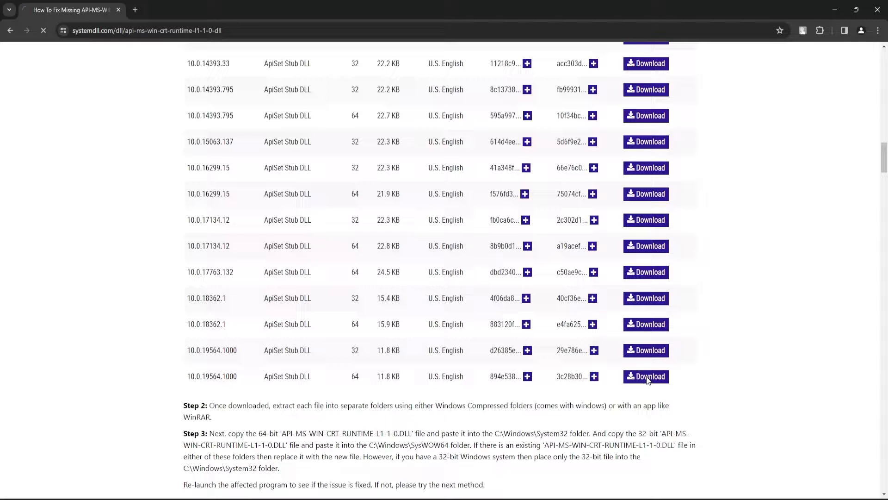
click(646, 375)
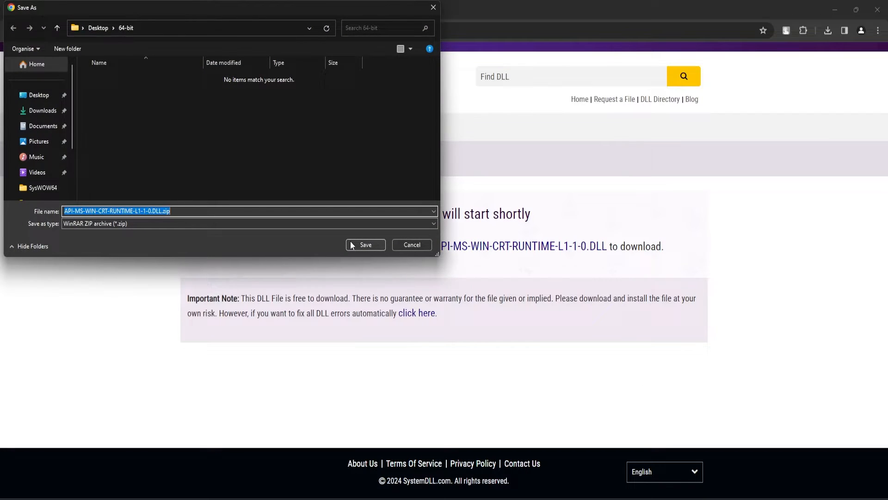
click(365, 244)
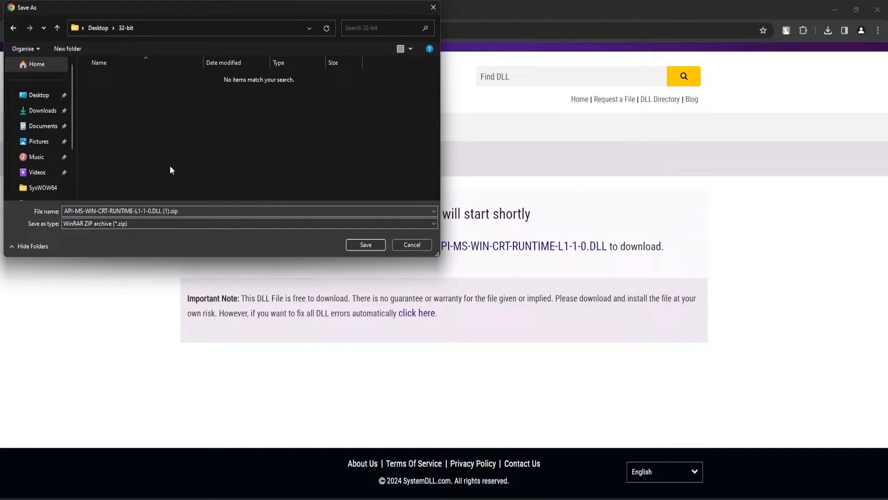
click(365, 245)
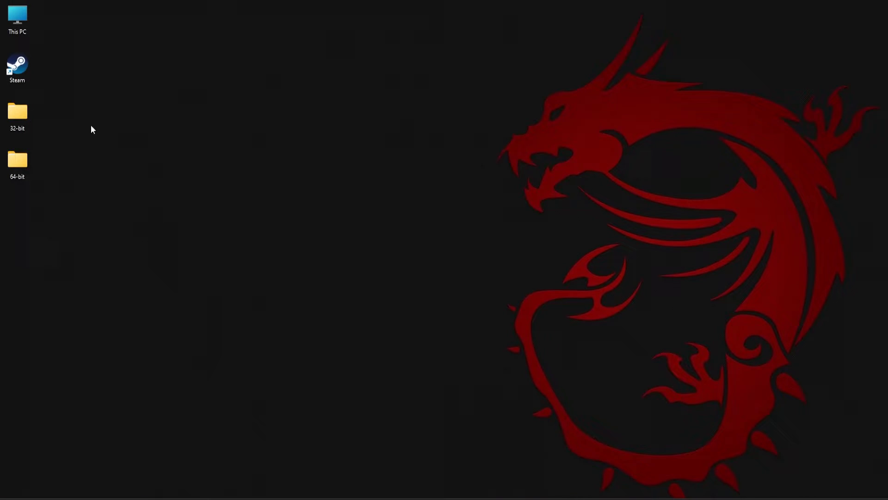
- Extract the 32-bit DLL zip into its own folder
double_click(17, 111)
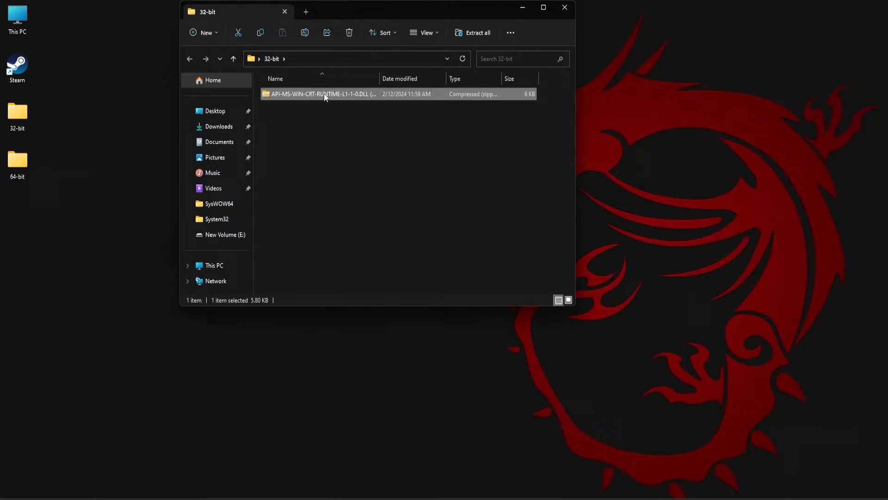
click(477, 32)
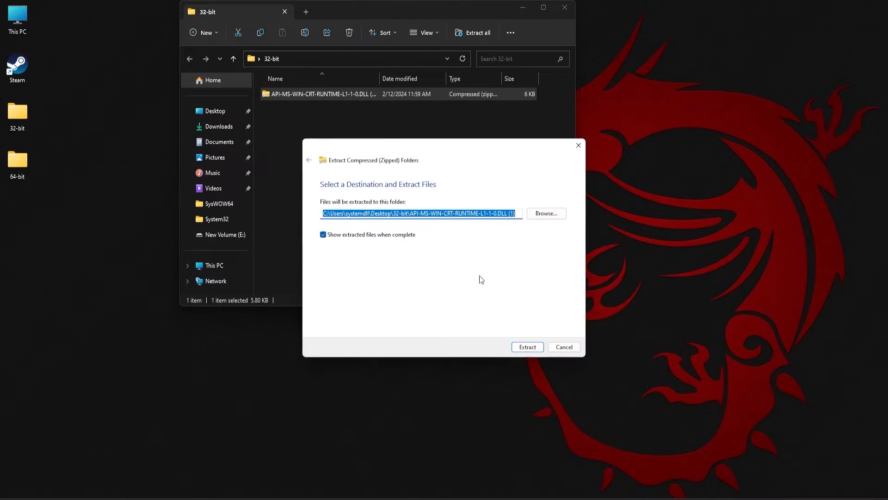
click(527, 347)
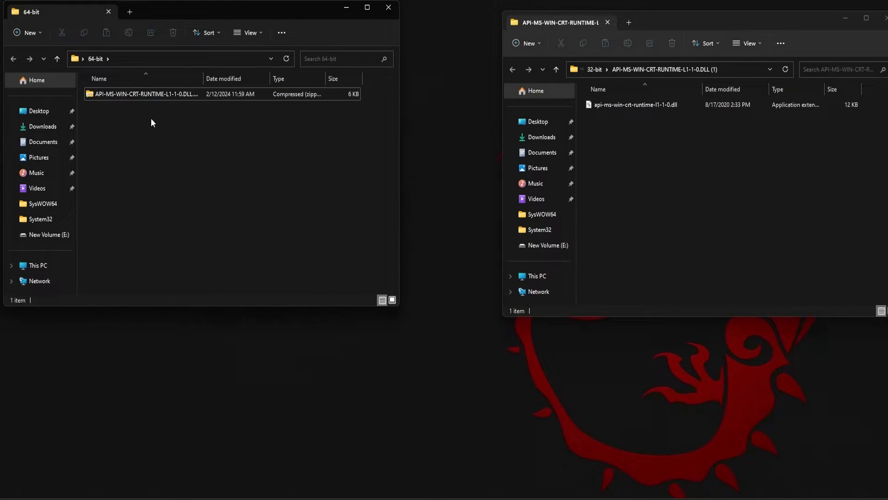
- Extract the 64-bit DLL zip into its own folder
right_click(144, 93)
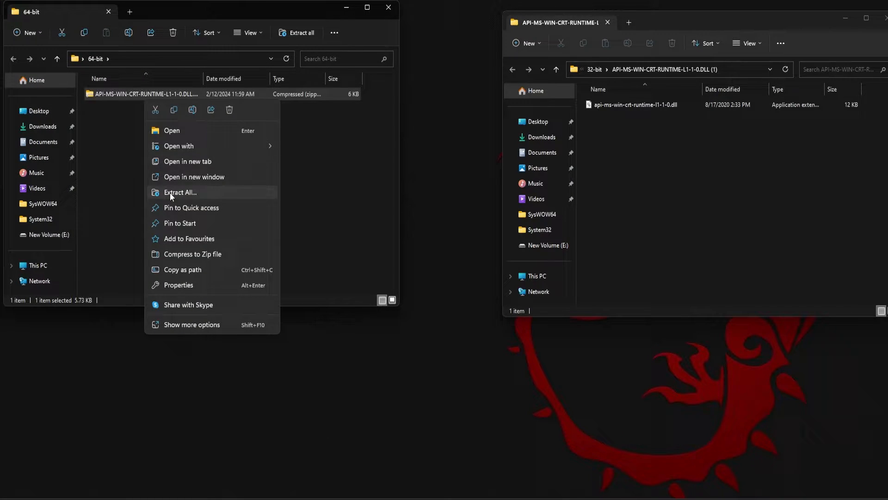
click(180, 192)
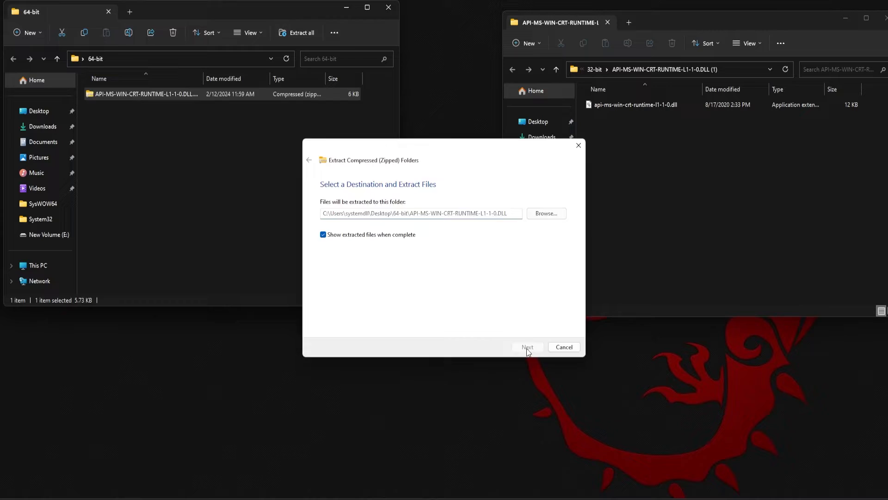
click(526, 346)
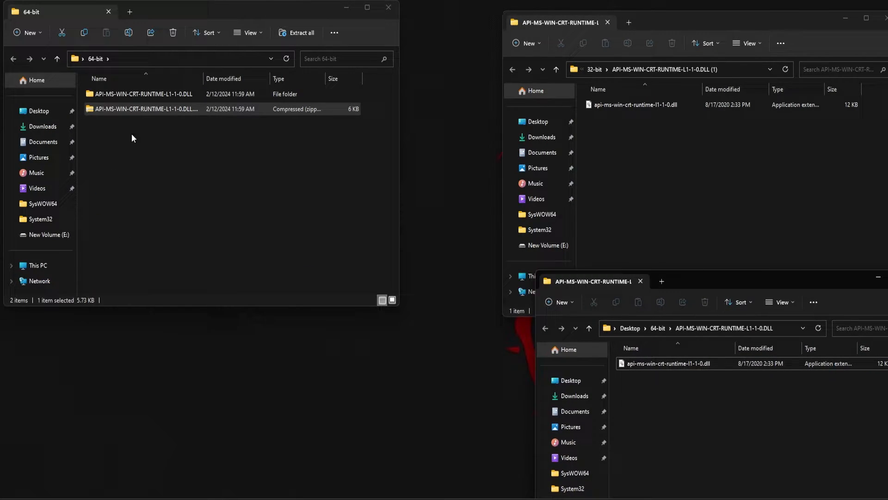
click(388, 7)
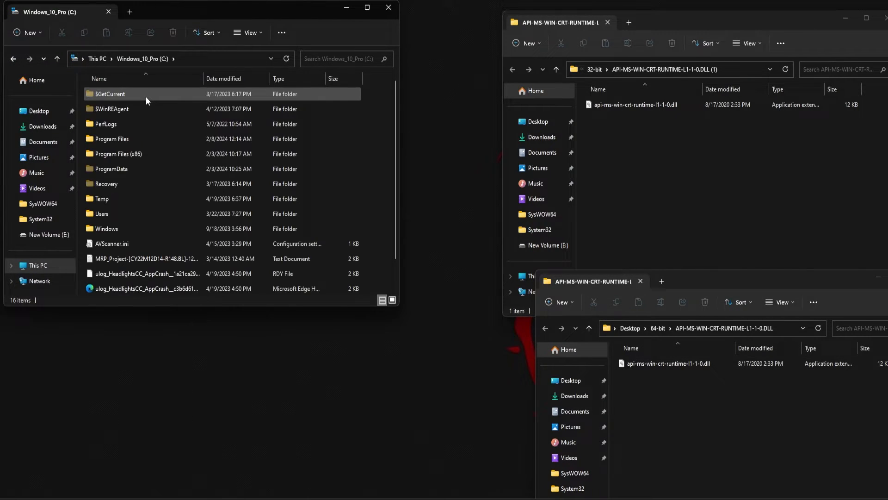
- Copy the 64-bit DLL into C:\Windows\System32, granting administrator permission
click(106, 228)
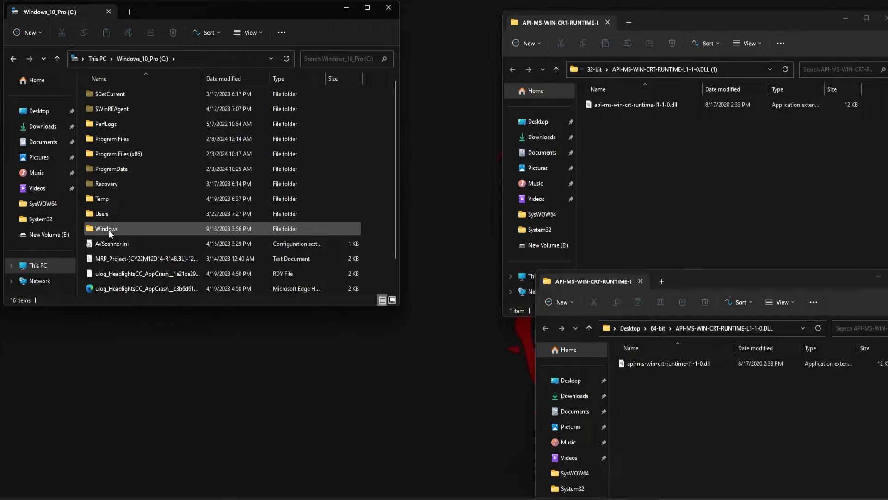
double_click(106, 228)
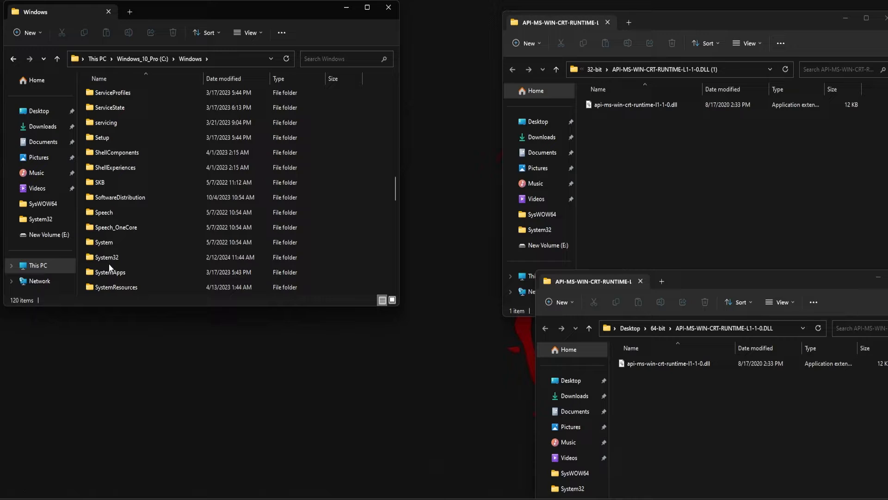
click(107, 257)
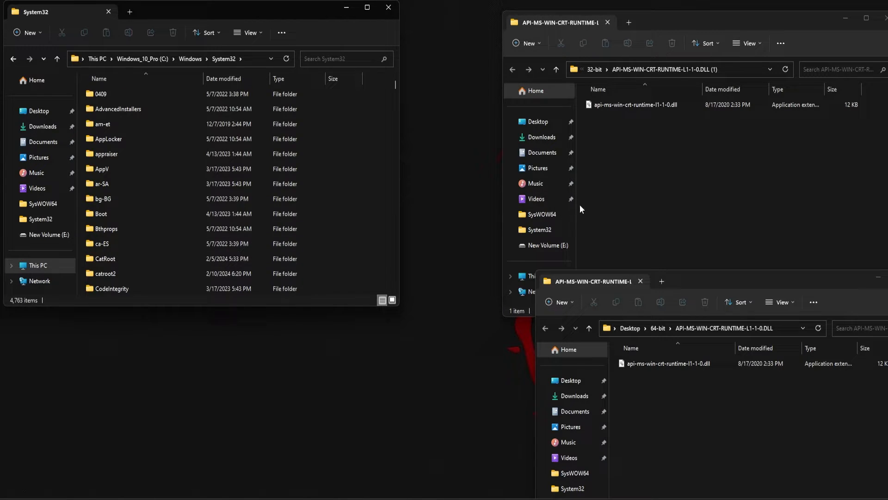
click(667, 363)
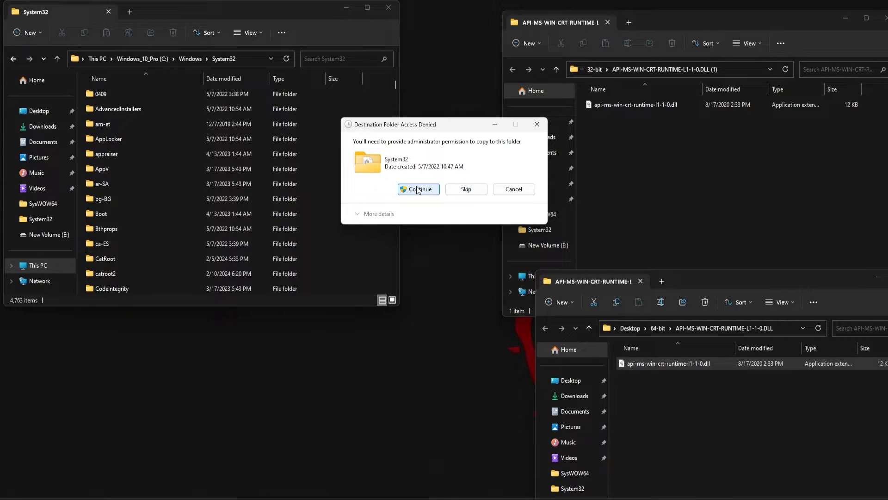
click(418, 189)
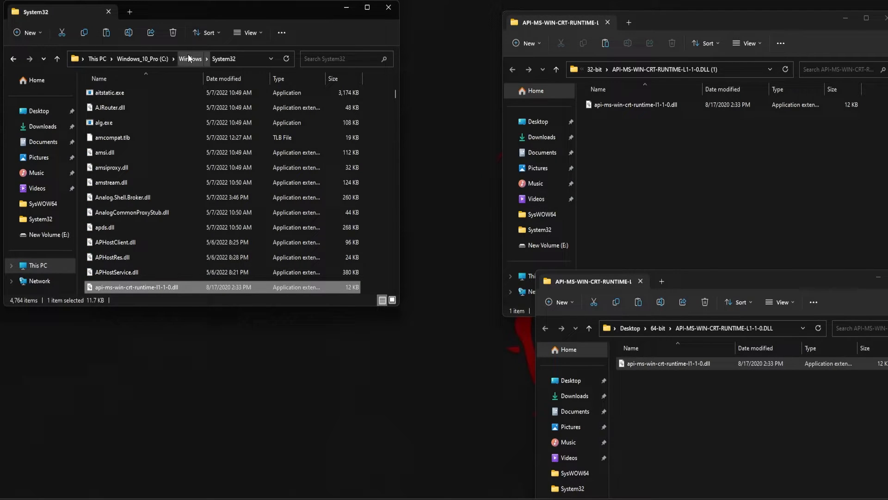
- Open C:\Windows\SysWOW64 and copy the 32-bit DLL there
click(189, 59)
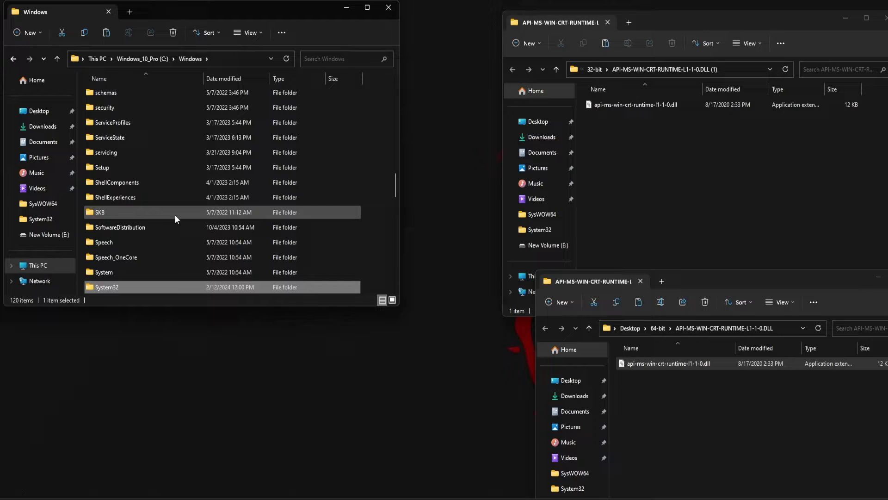
scroll(down, 3)
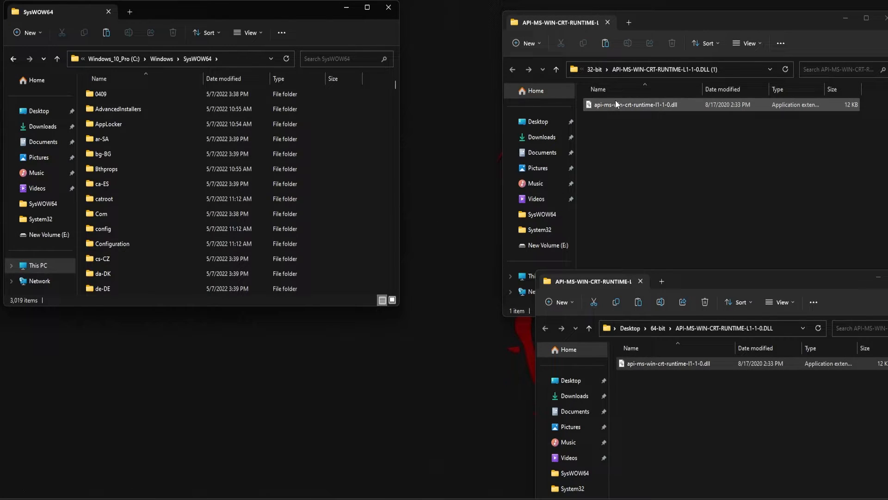
click(634, 104)
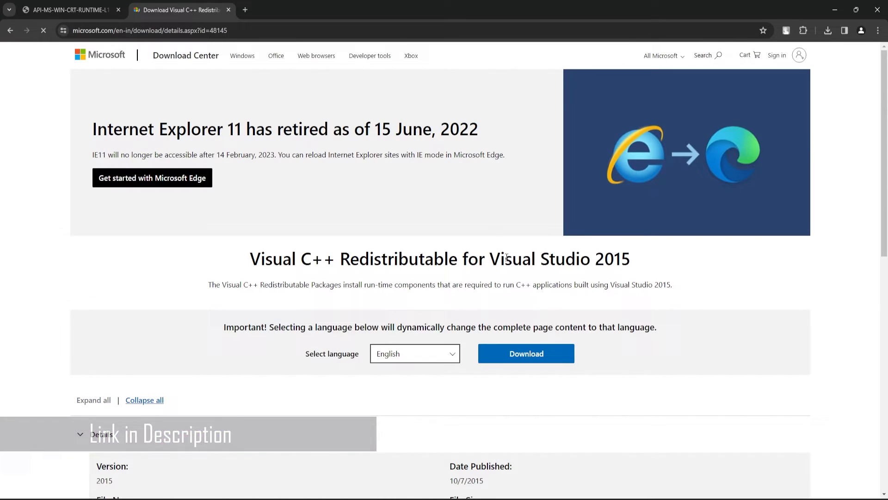
- Select vc_redist.x64.exe and vc_redist.x86.exe and save both to Downloads
scroll(down, 3)
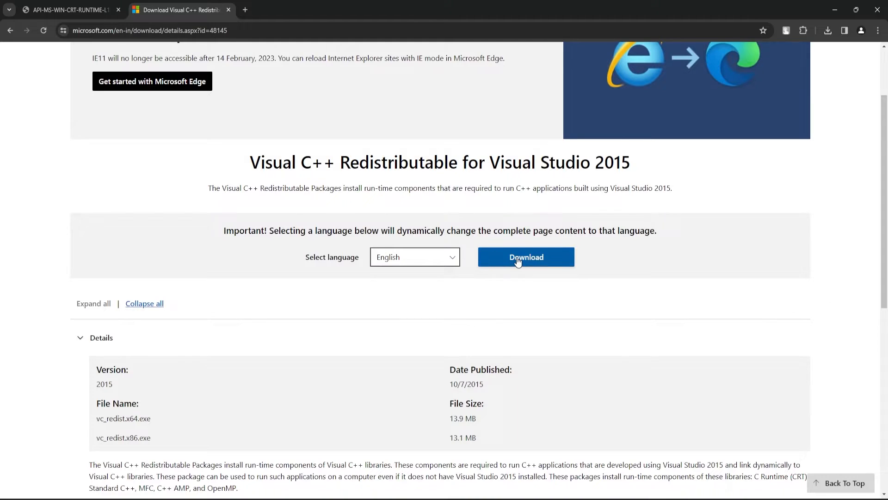
click(525, 257)
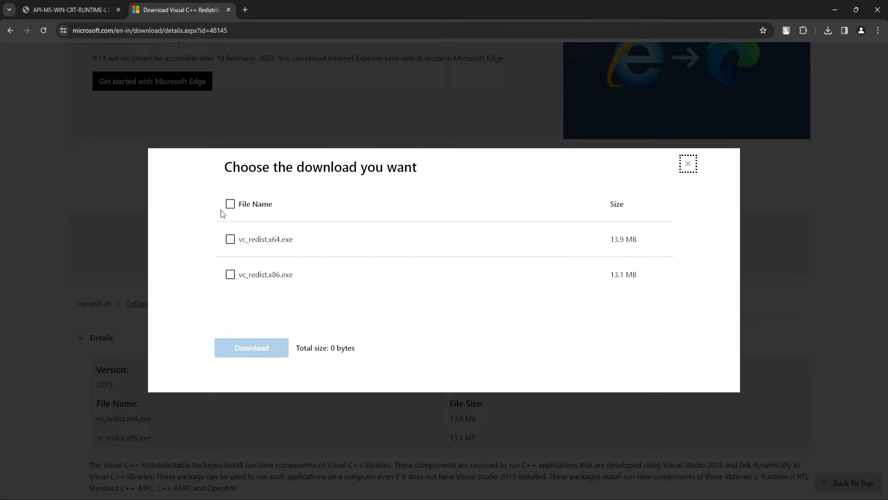
click(230, 203)
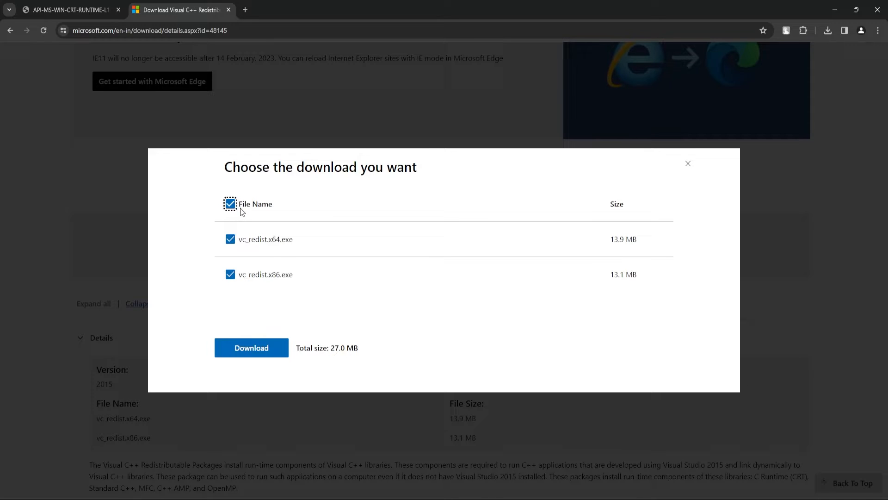
click(250, 347)
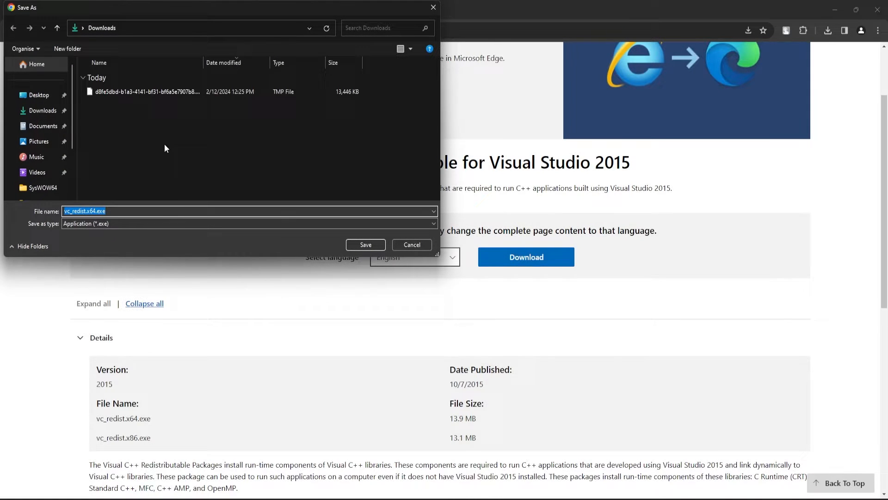
click(366, 245)
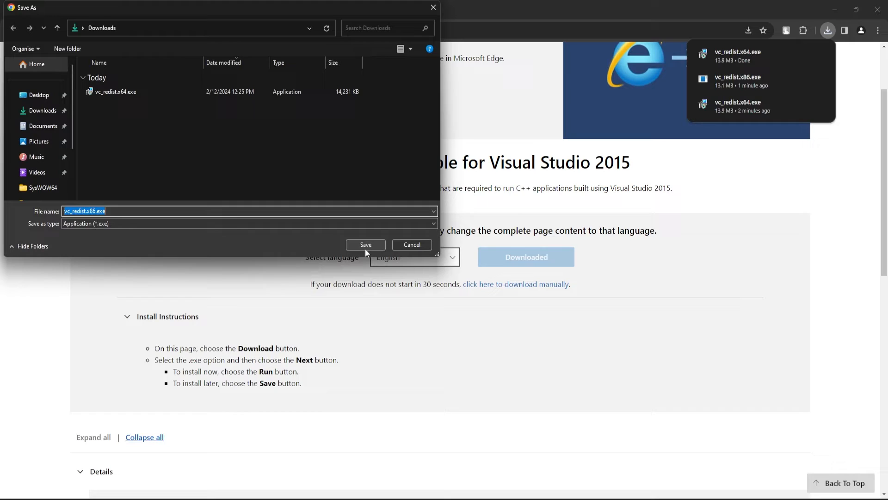
click(366, 245)
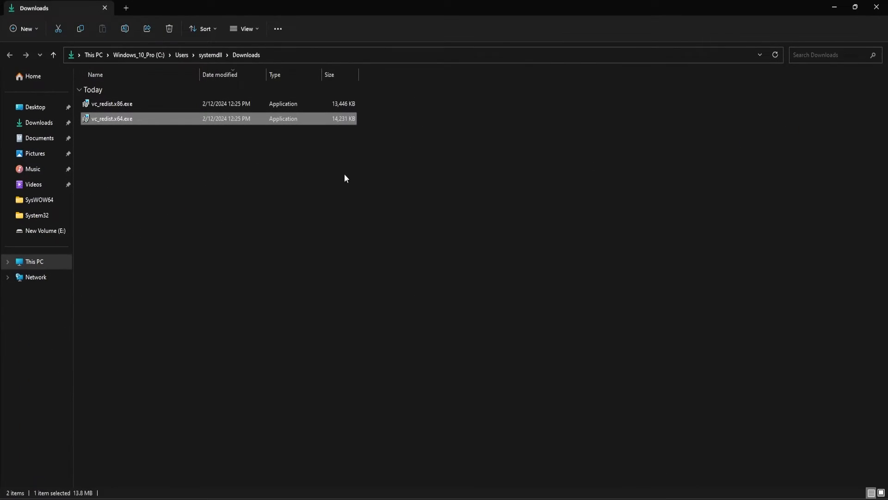
mouse_move(270, 210)
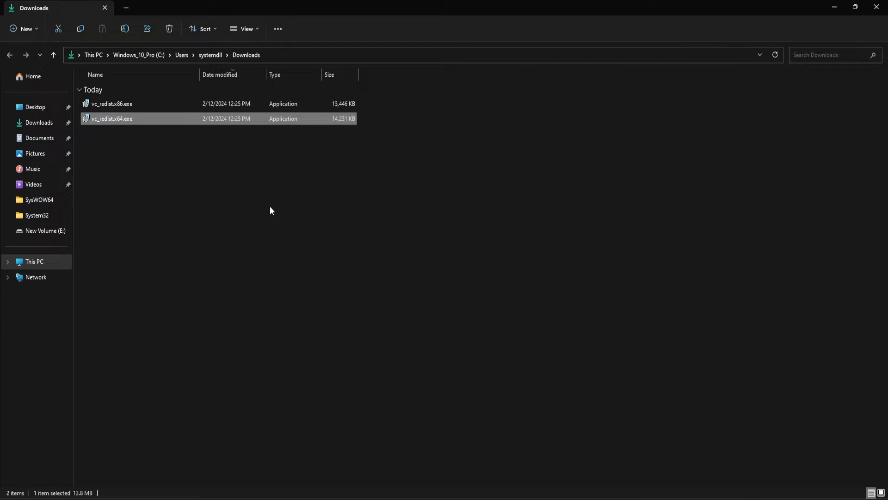
mouse_move(187, 166)
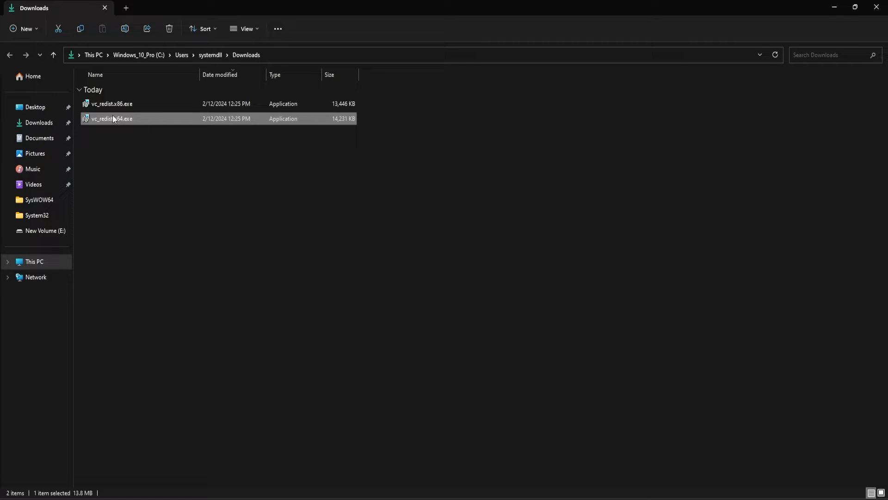
- Run vc_redist.x64.exe as administrator, accept the license, install, and close setup
right_click(110, 119)
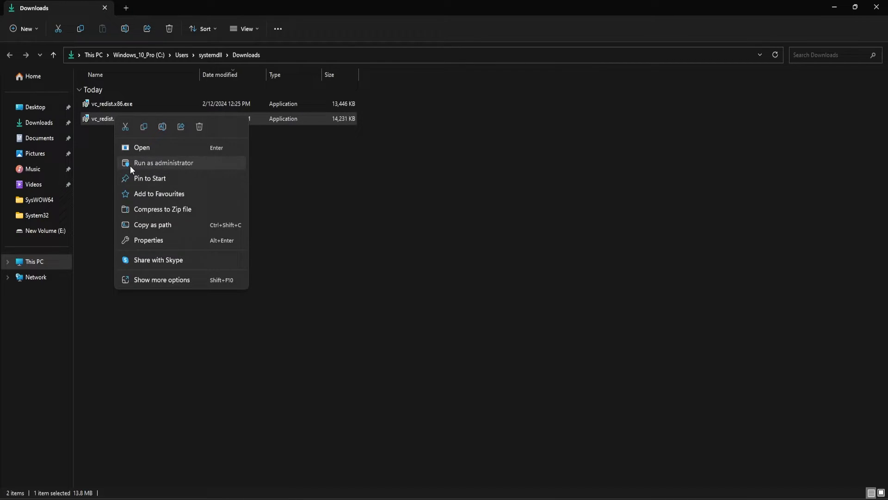
click(163, 162)
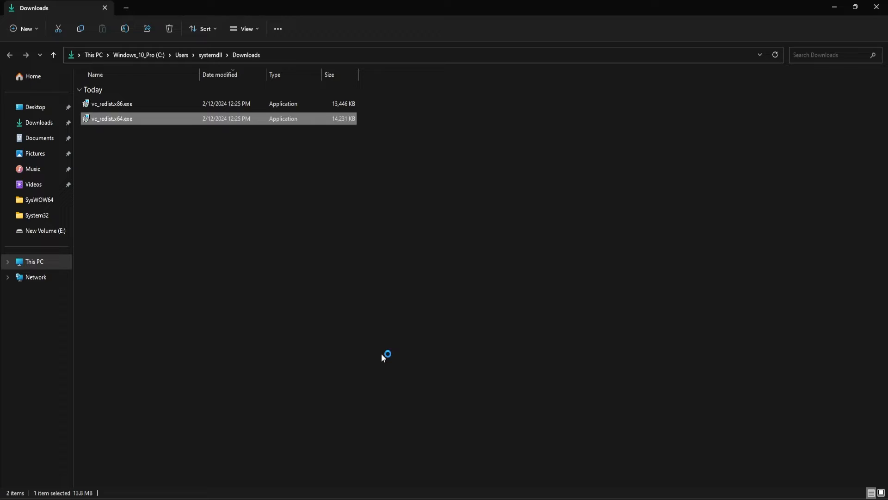
double_click(112, 119)
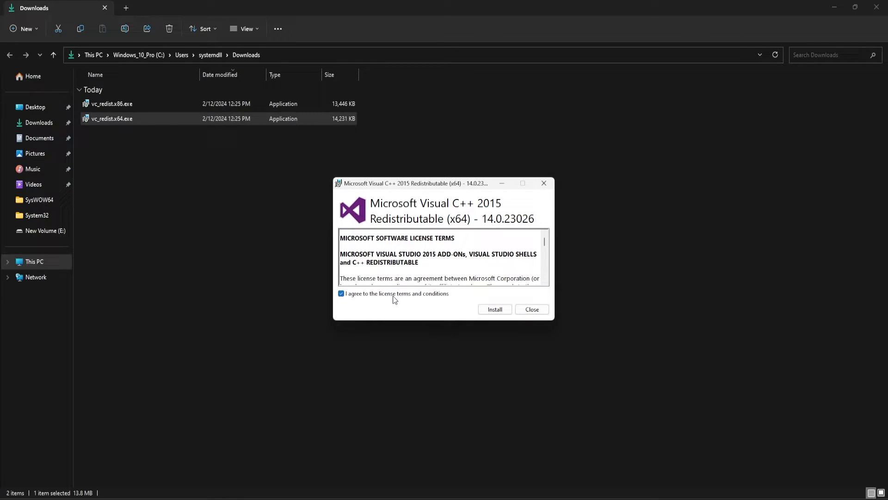
click(494, 308)
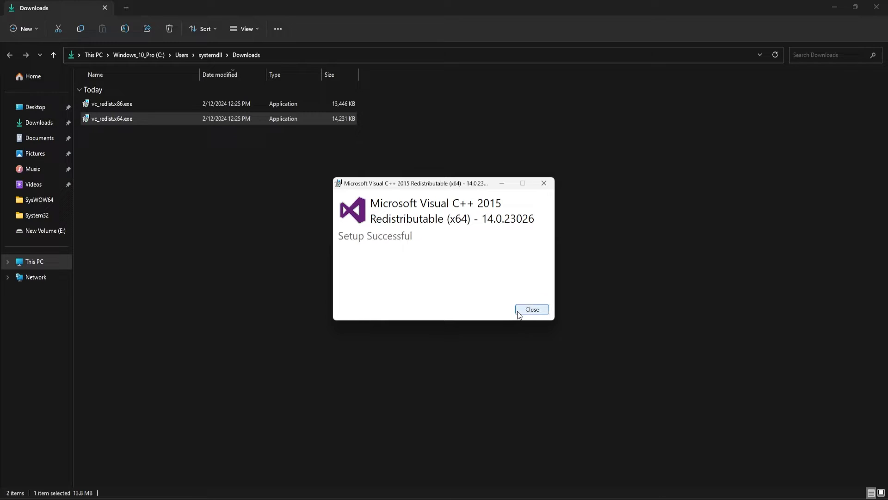
click(531, 309)
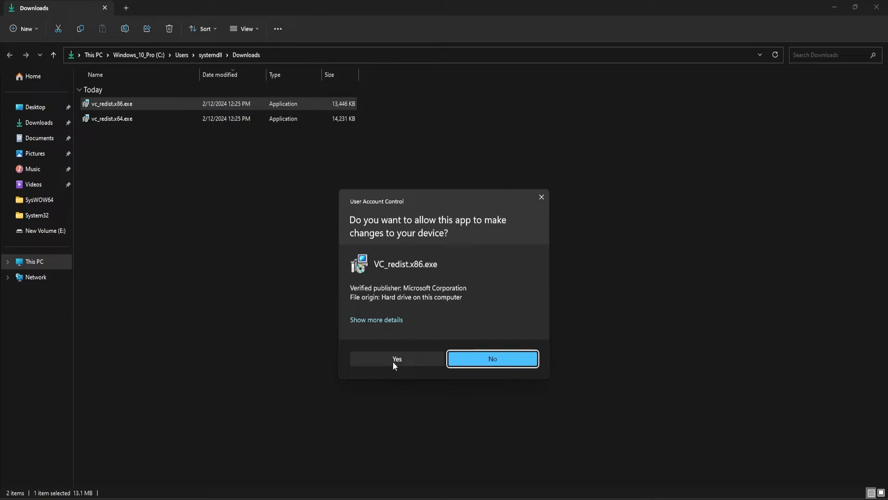
- Approve the x86 installer's UAC prompt, accept the license, install, and close setup
click(396, 358)
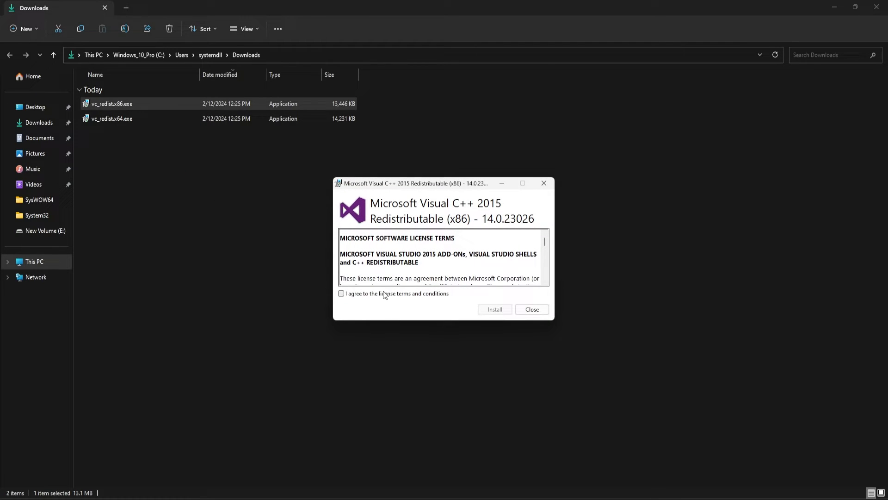
click(494, 310)
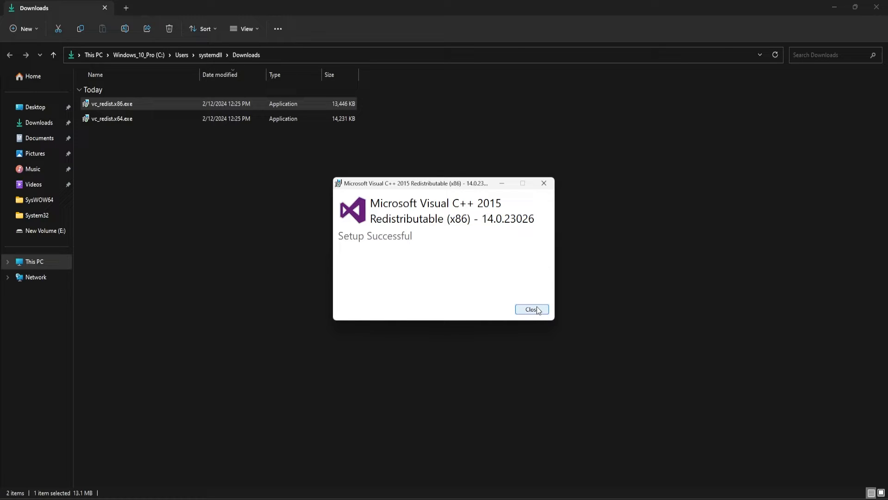
mouse_move(532, 309)
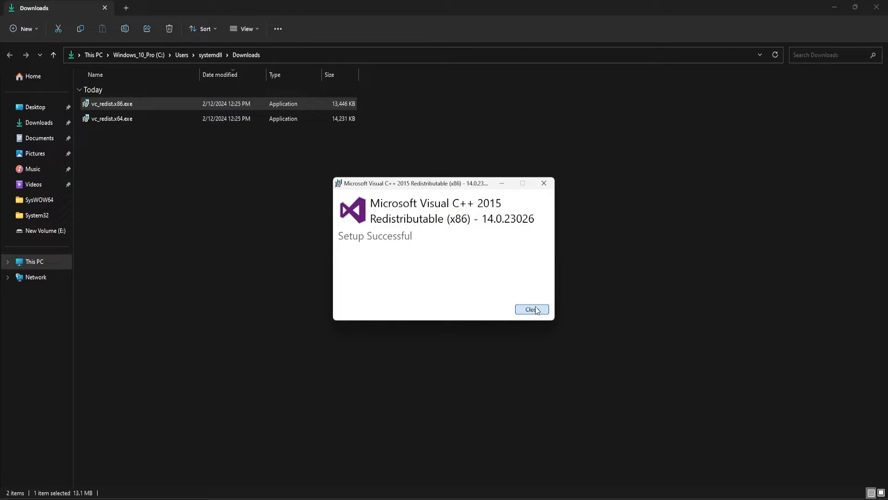
click(531, 309)
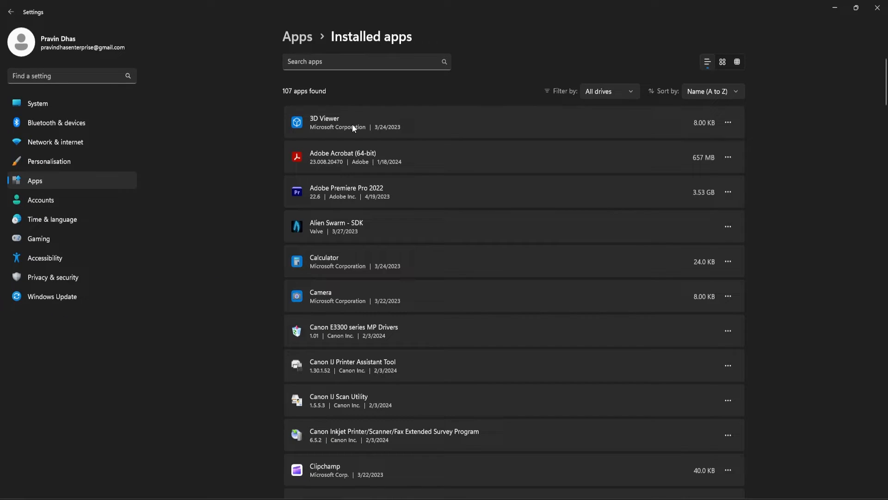
- Search installed apps for 'c++' and open the 2015 x64 redistributable's options
click(366, 61)
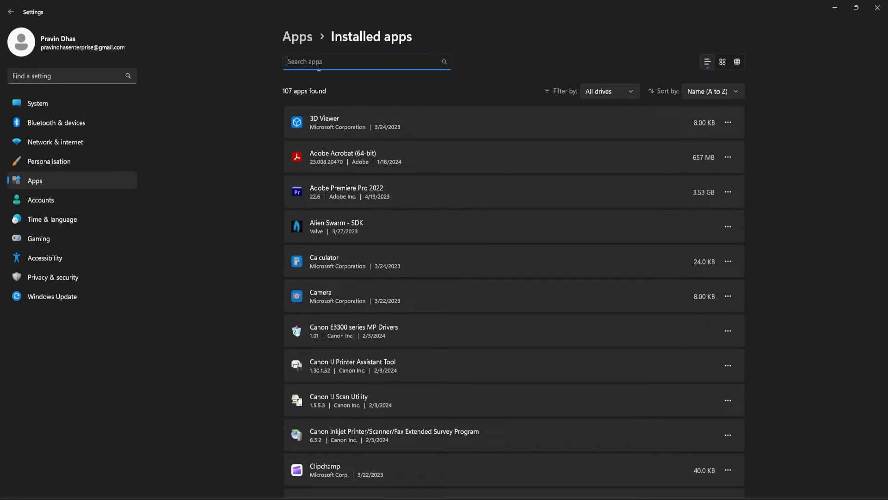
text(c++)
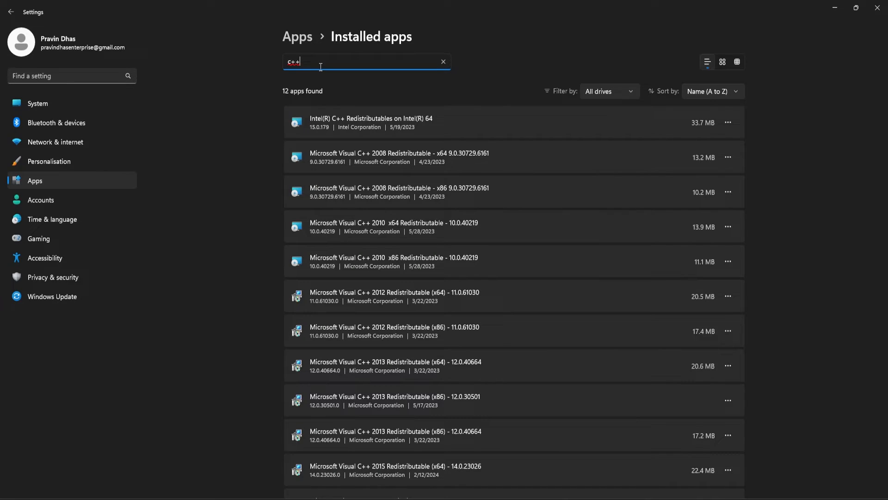
scroll(down, 3)
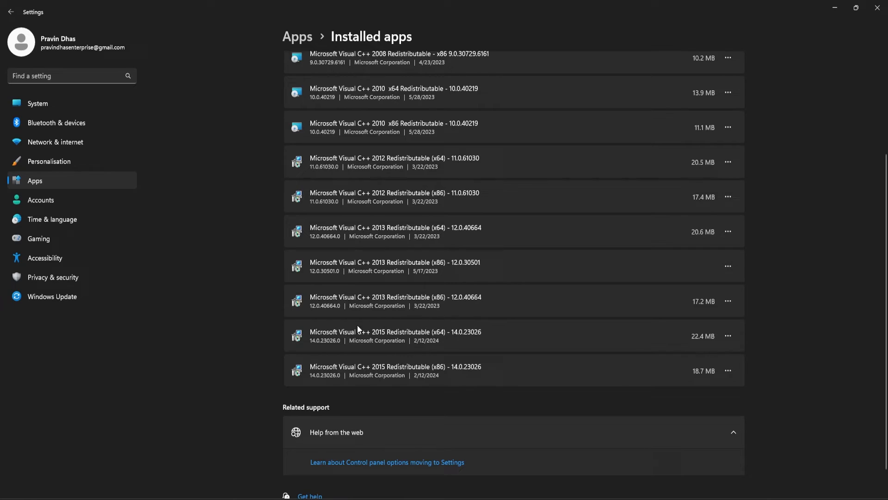
mouse_move(340, 334)
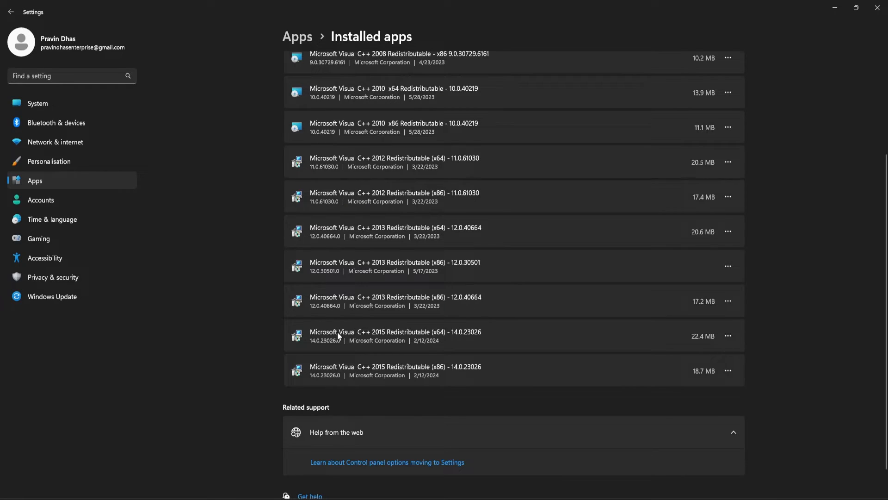
mouse_move(729, 332)
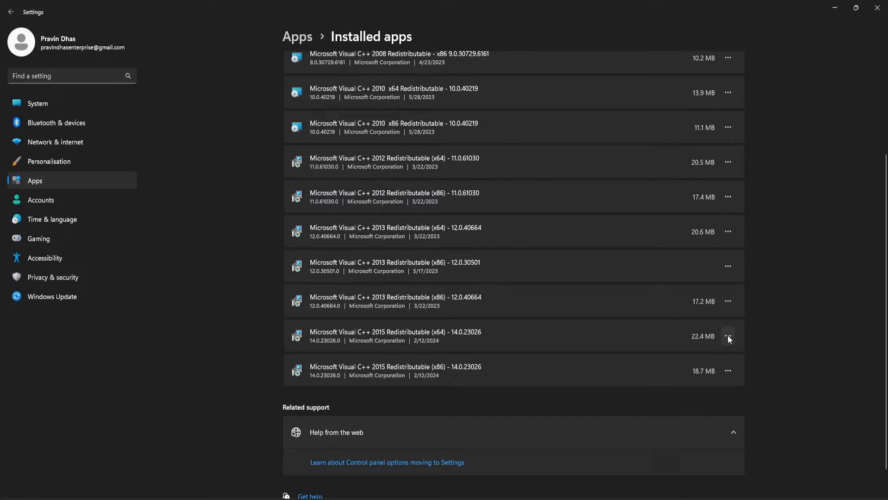
click(729, 335)
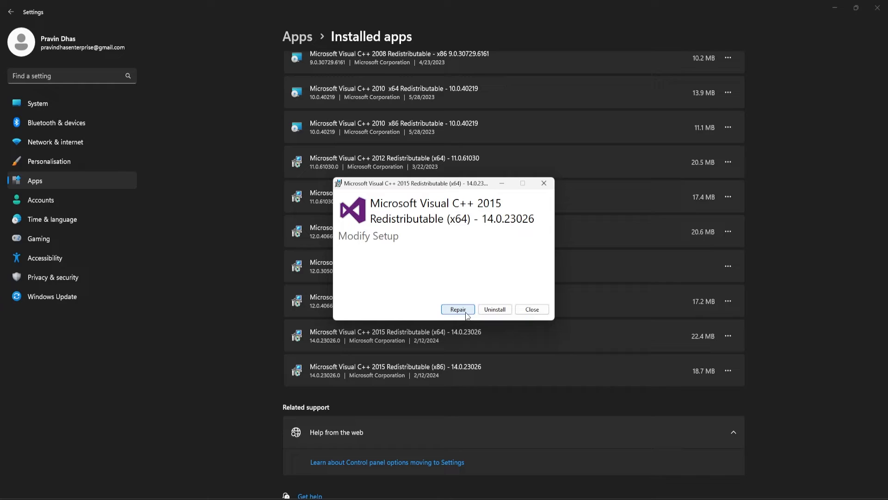
- Run Repair on the 2015 x64 redistributable in its setup window
click(530, 309)
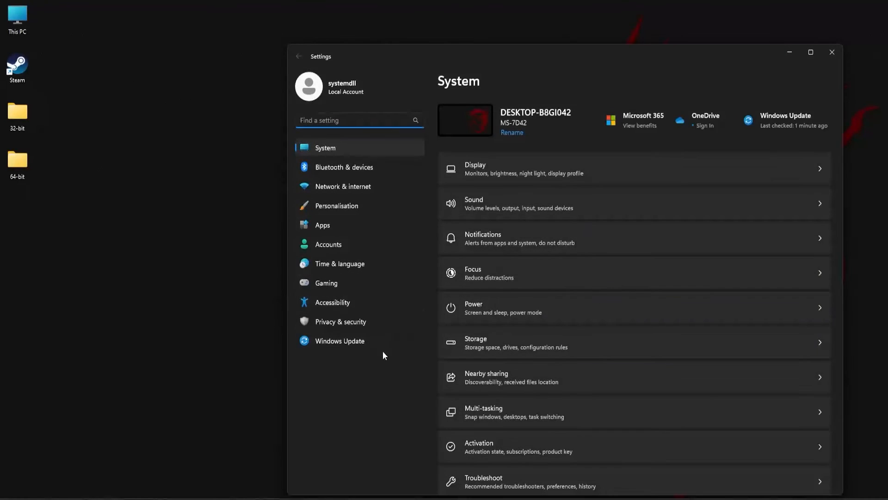
- Go to Windows Update in Settings and start a check for new updates
click(340, 340)
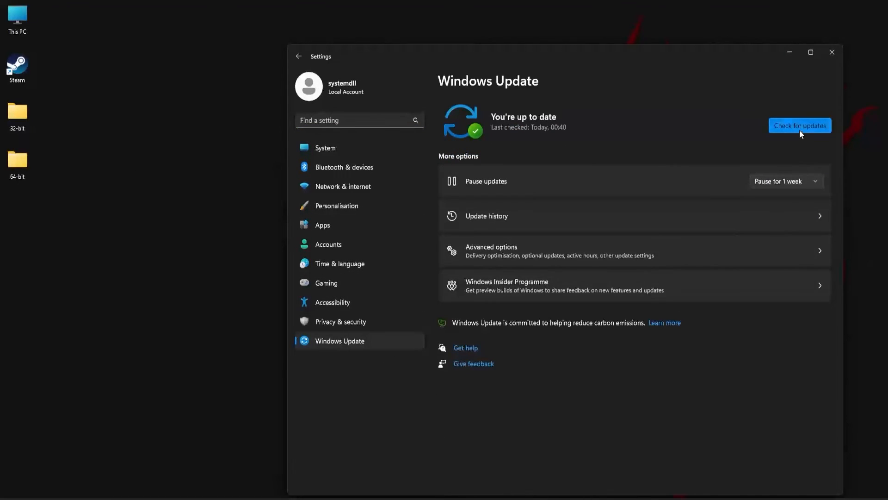
click(799, 125)
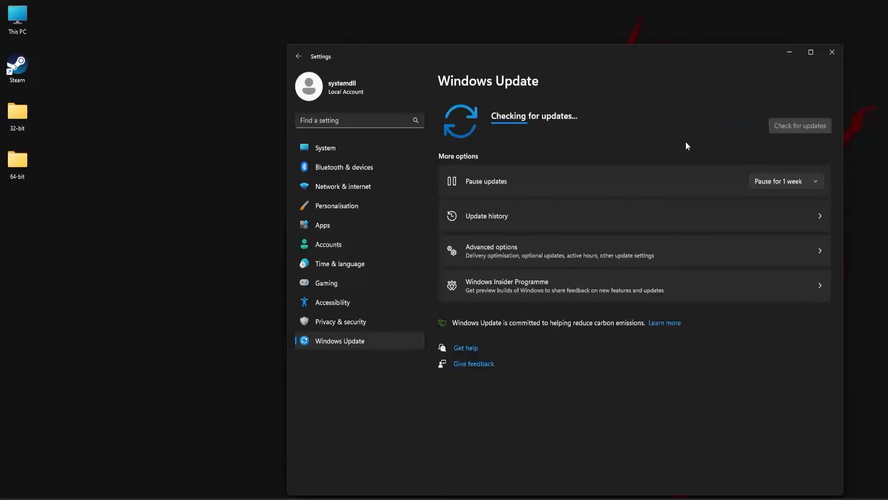